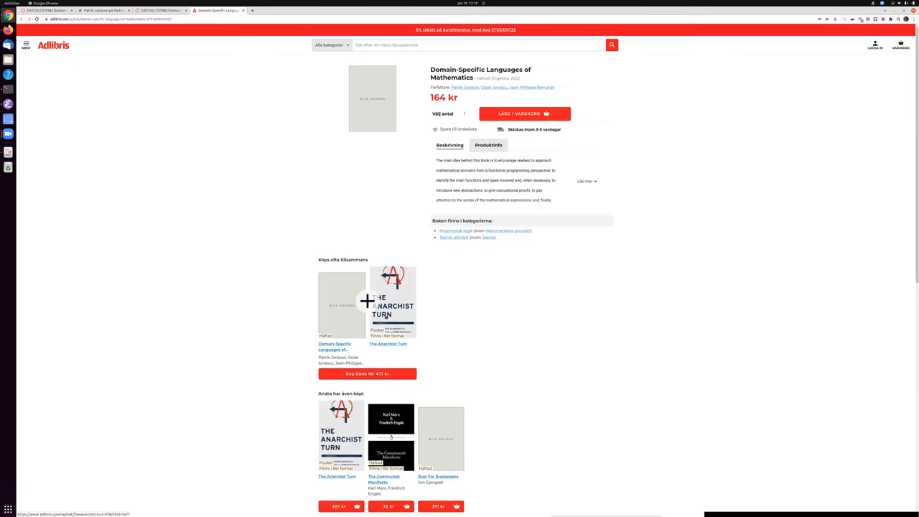
mouse_move(218, 228)
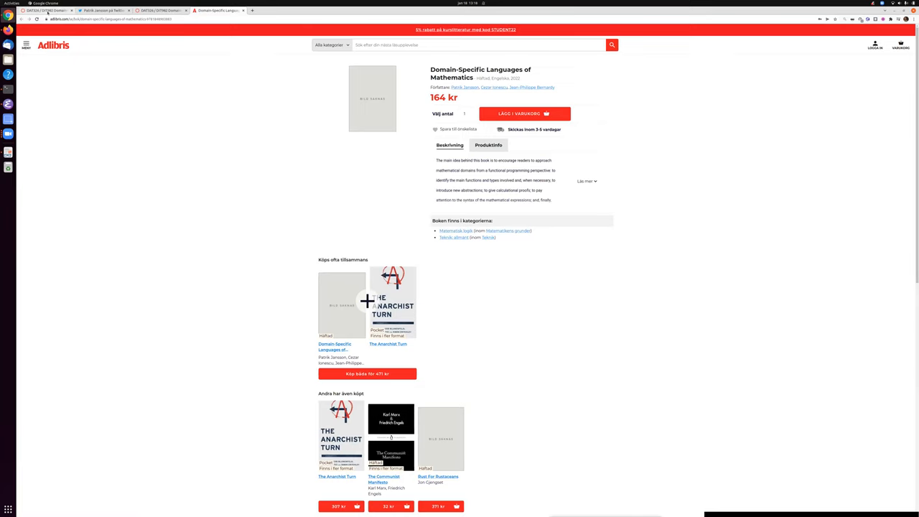
mouse_move(46, 10)
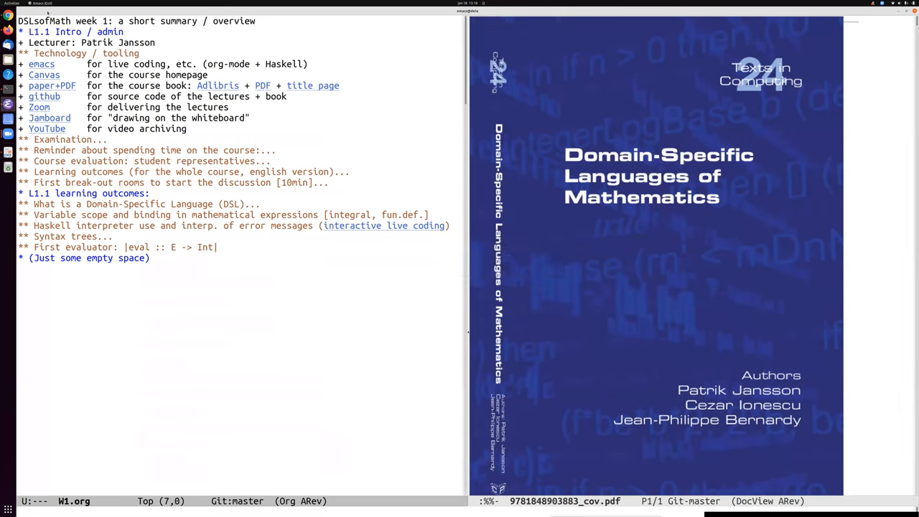
mouse_move(262, 86)
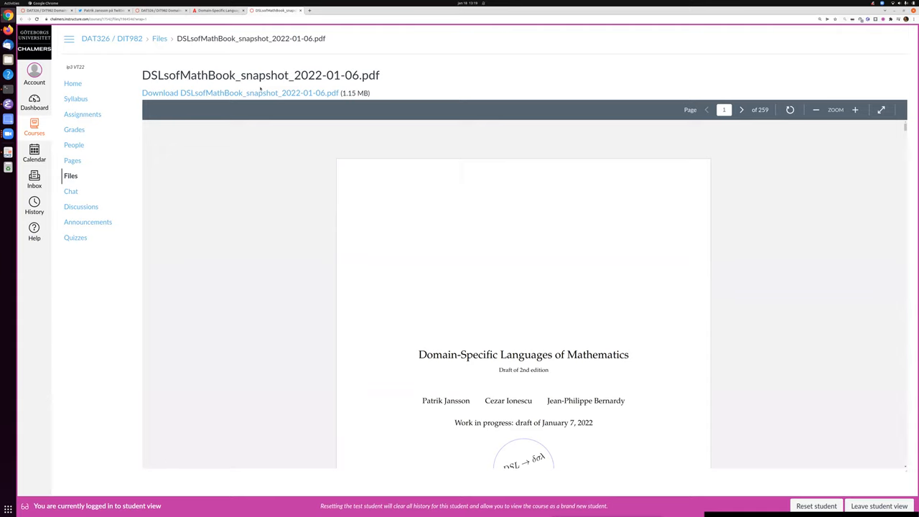
mouse_move(347, 236)
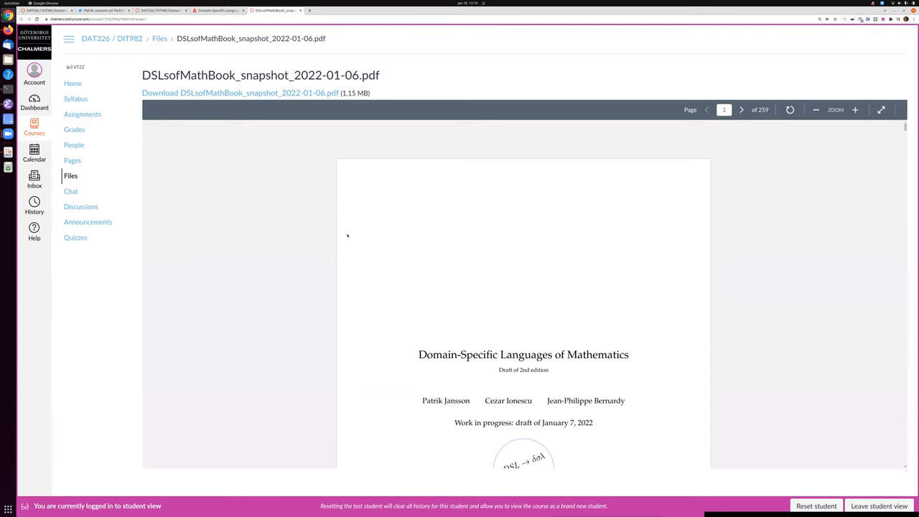
scroll(down, 3)
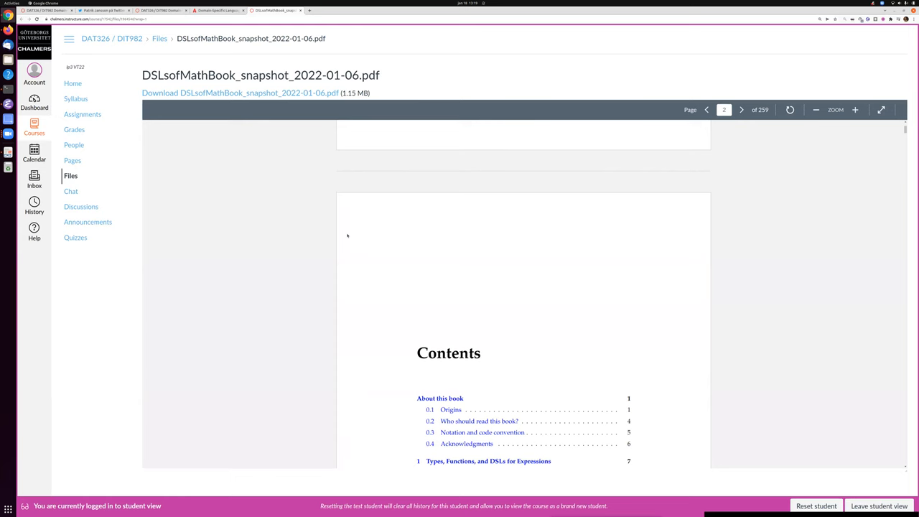
click(740, 109)
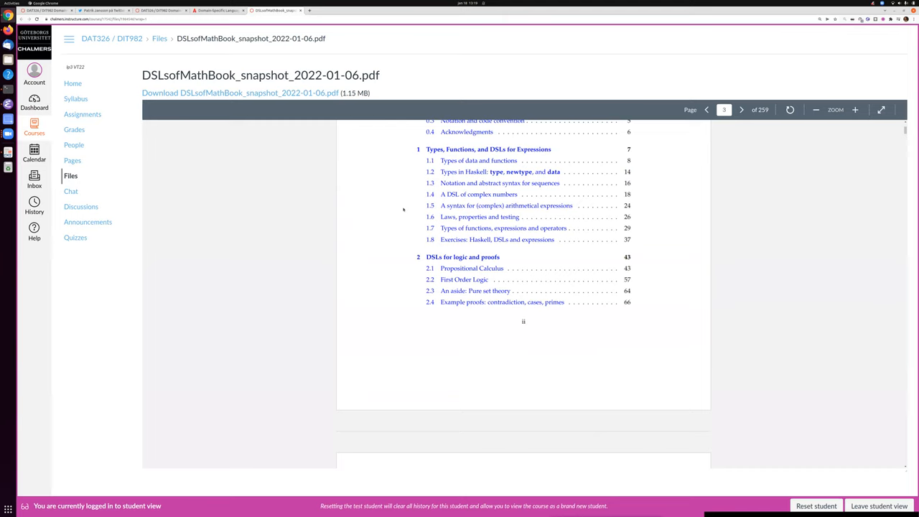
mouse_move(178, 166)
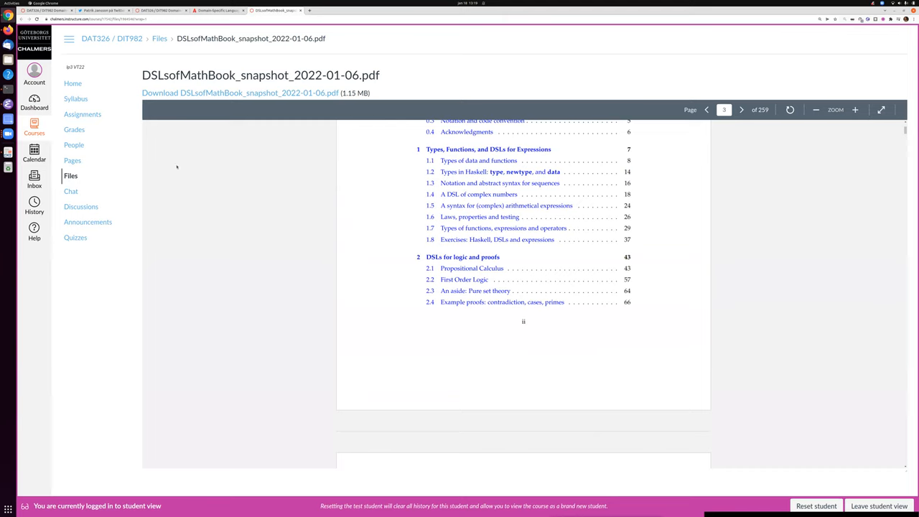
mouse_move(314, 215)
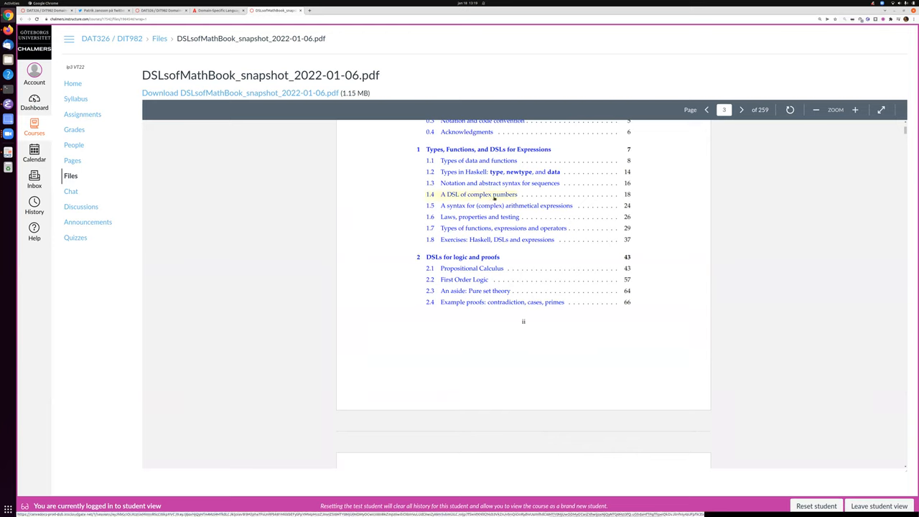
click(741, 109)
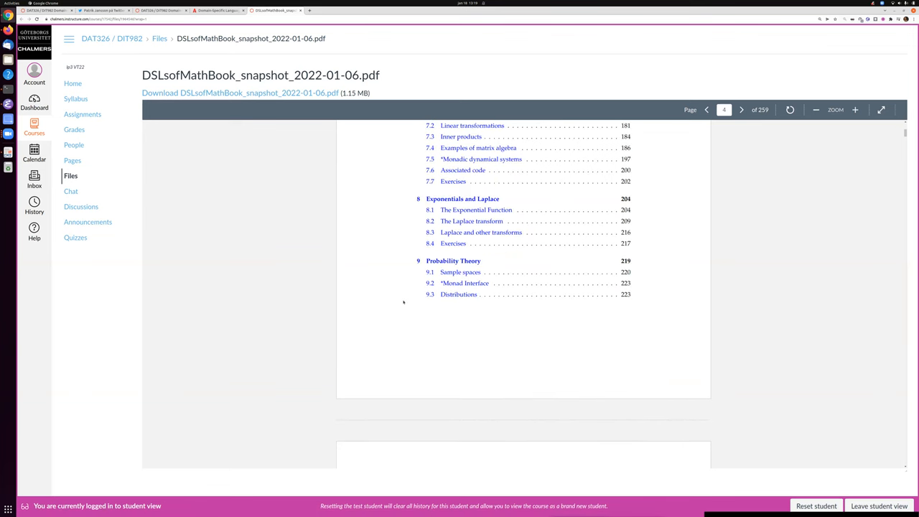
click(740, 109)
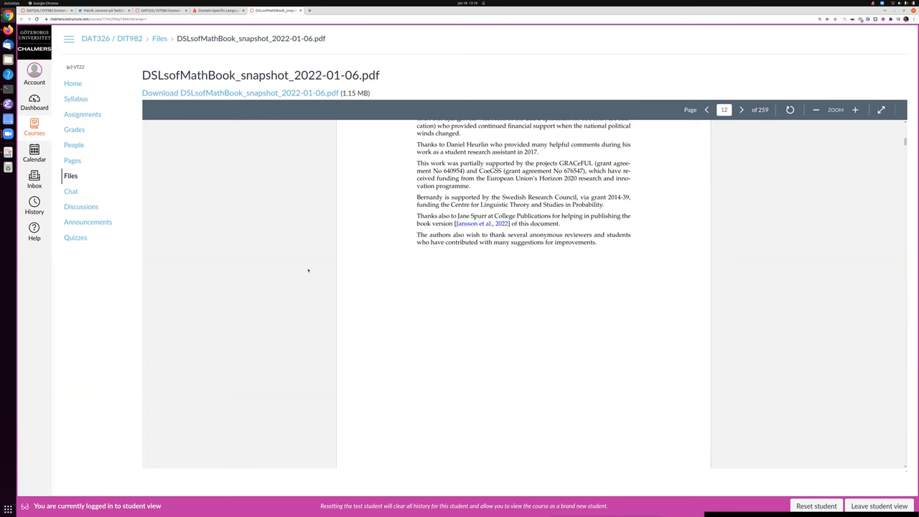
mouse_move(284, 247)
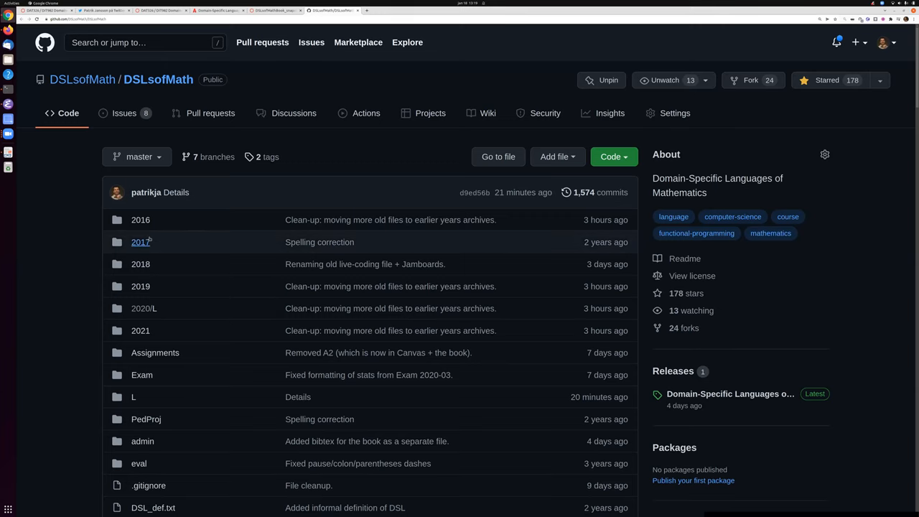
Navigate the DSLsofMath repository into L/01 and open the TypeDSL.agda source file.
scroll(down, 3)
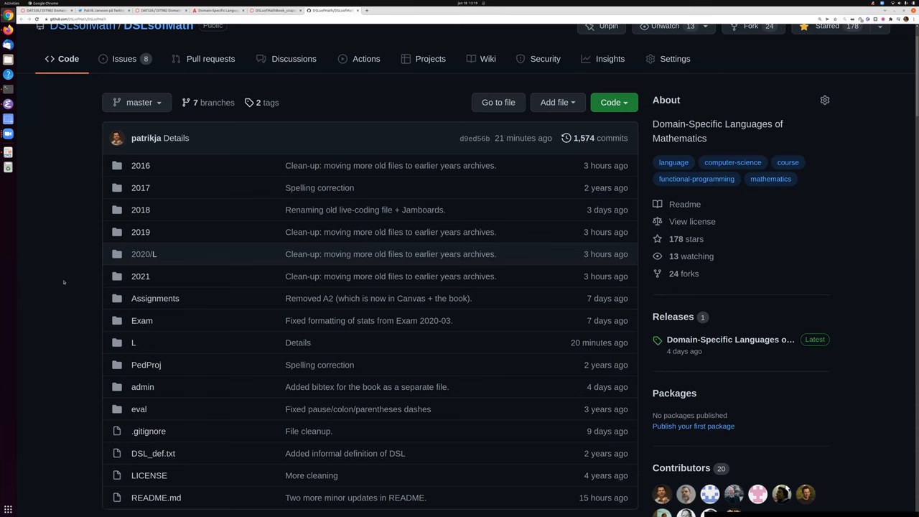
scroll(down, 3)
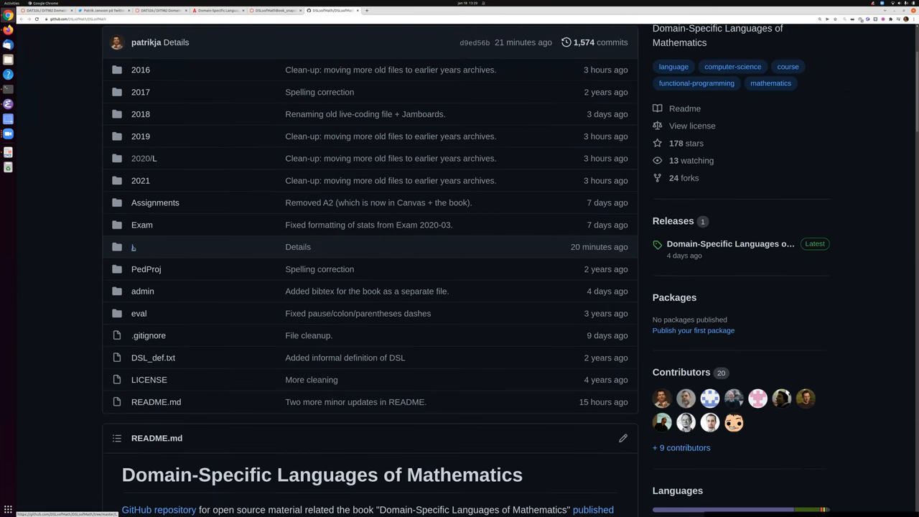
click(134, 247)
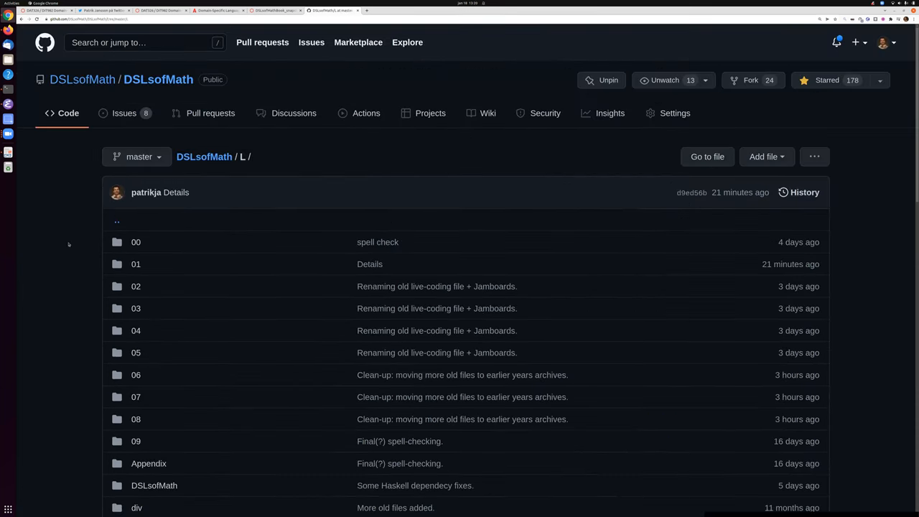
scroll(down, 3)
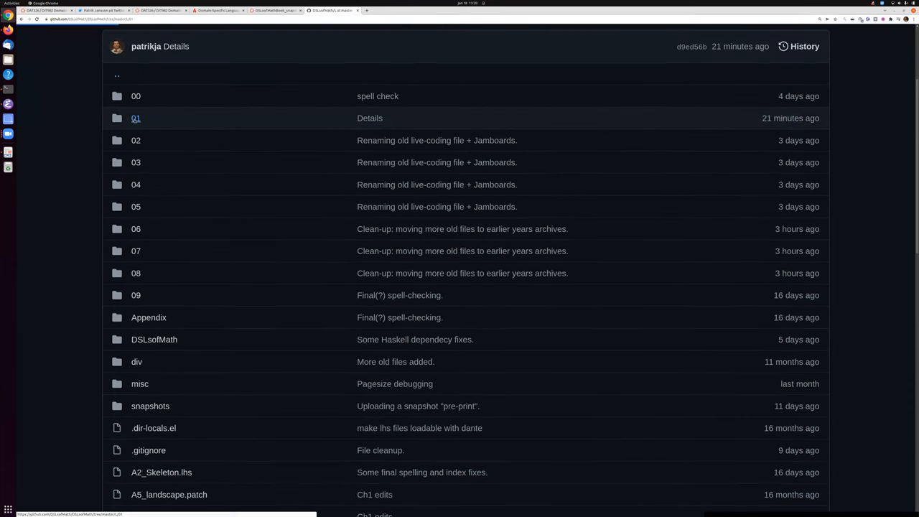
click(135, 117)
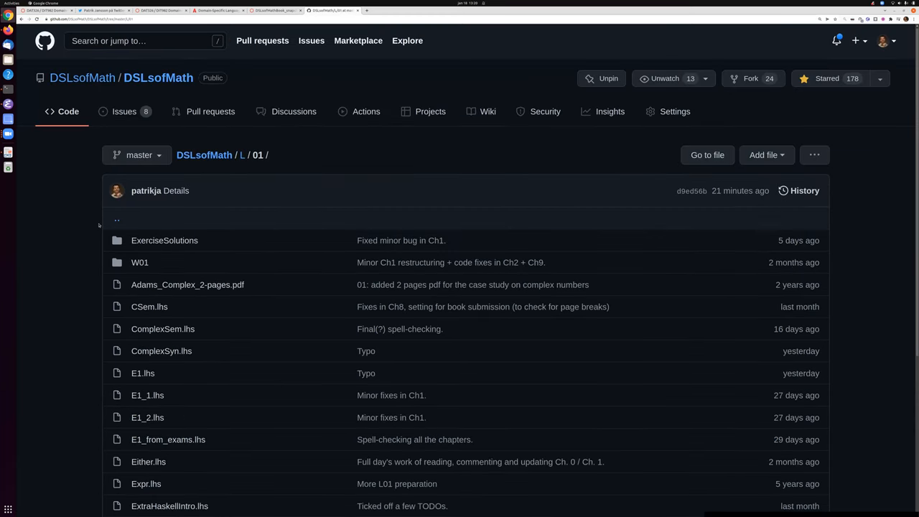
scroll(down, 3)
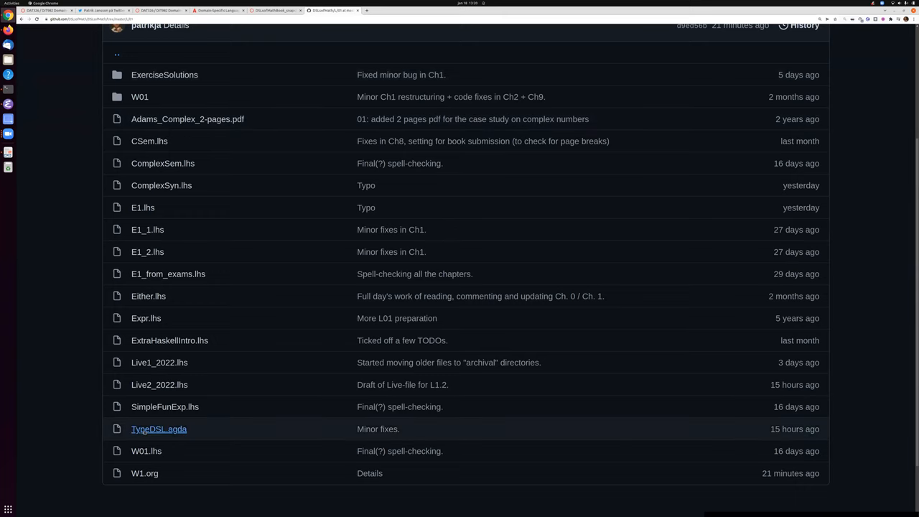
click(146, 451)
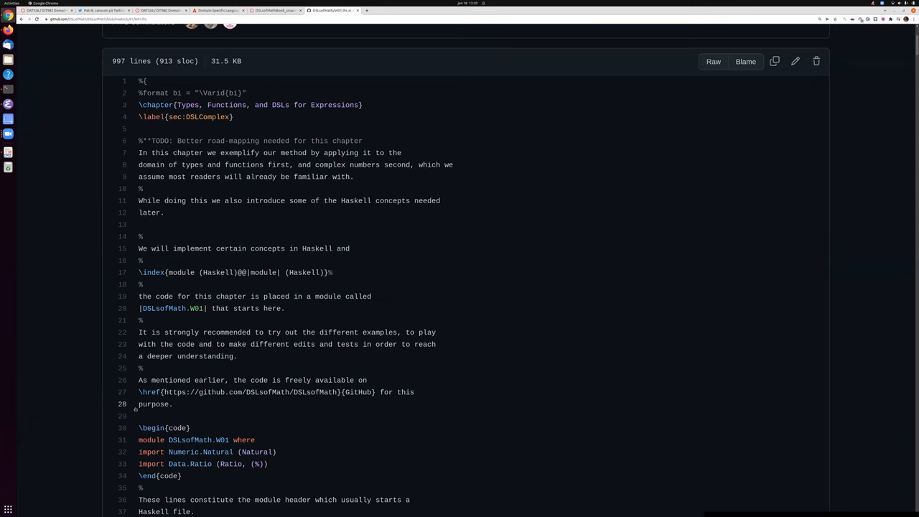
Select lines 31–33, highlighting the module declaration and import lines.
drag(137, 439, 289, 464)
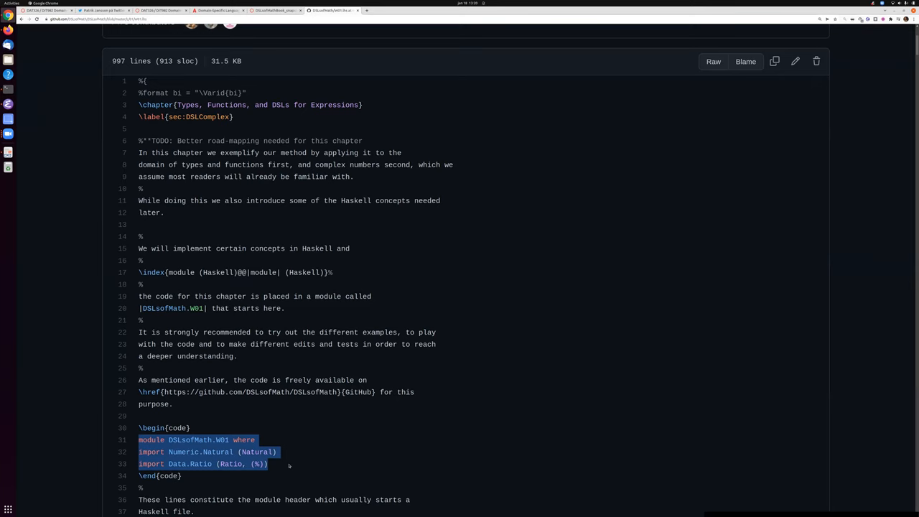
mouse_move(213, 316)
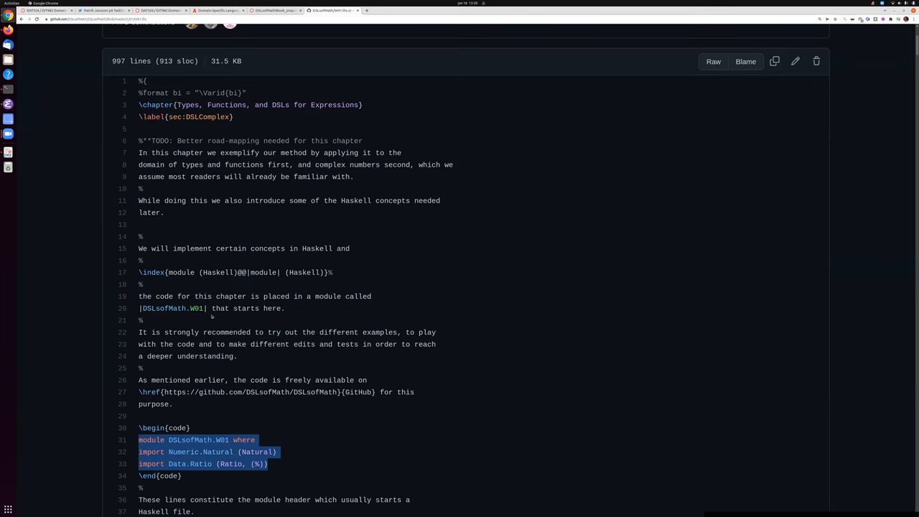
mouse_move(542, 157)
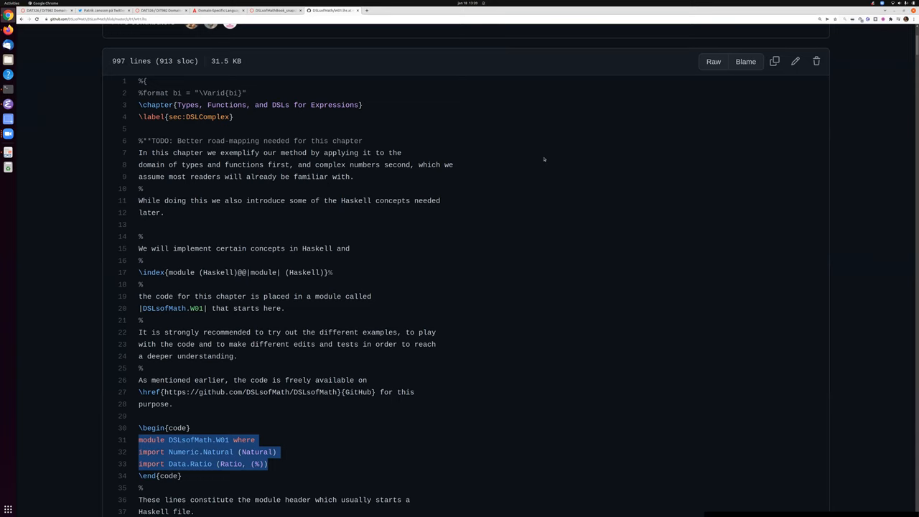
mouse_move(453, 121)
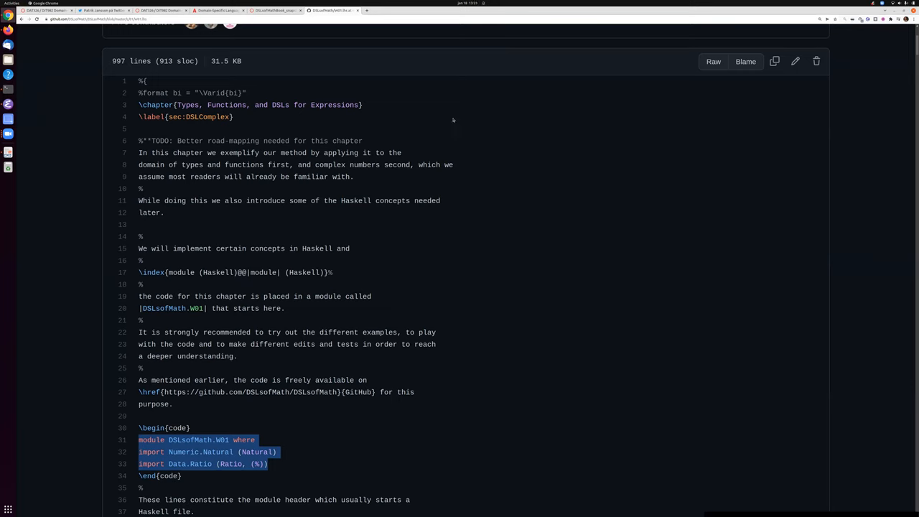
mouse_move(408, 185)
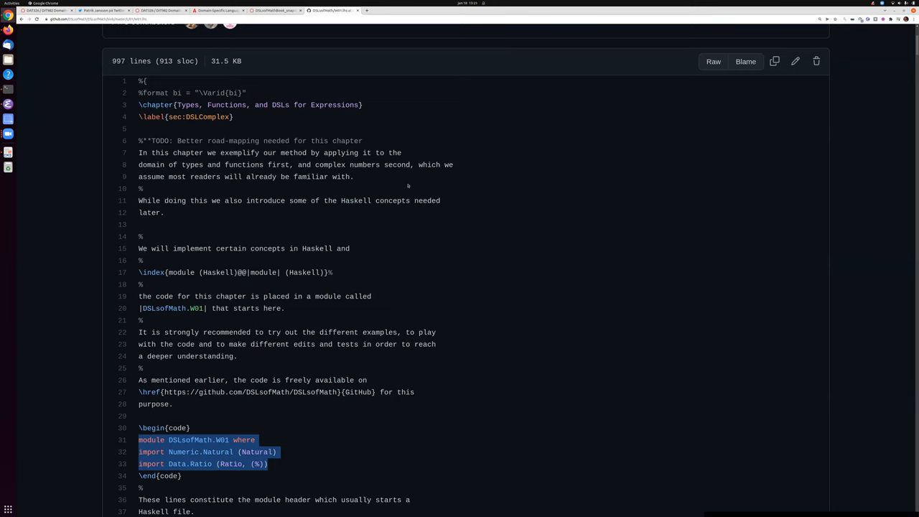
mouse_move(89, 109)
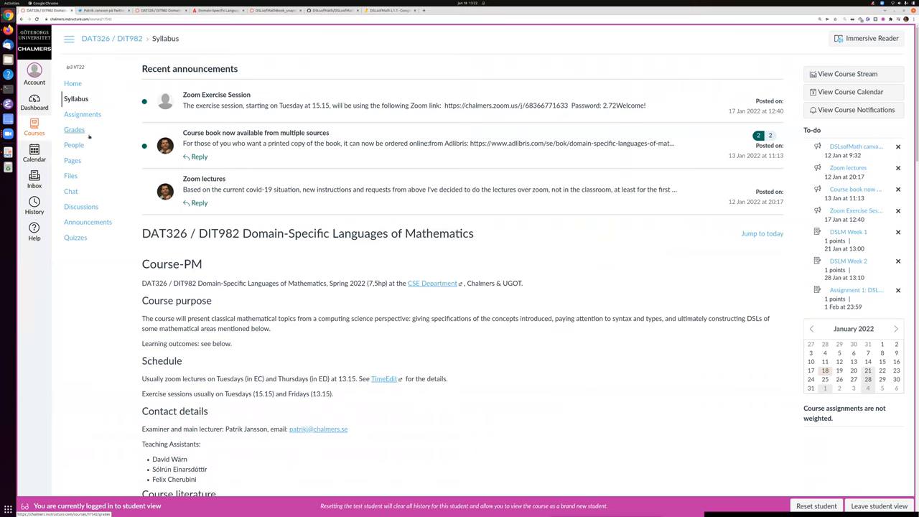
Open Pages in the Canvas course navigation and go to the Lecture media page.
click(71, 161)
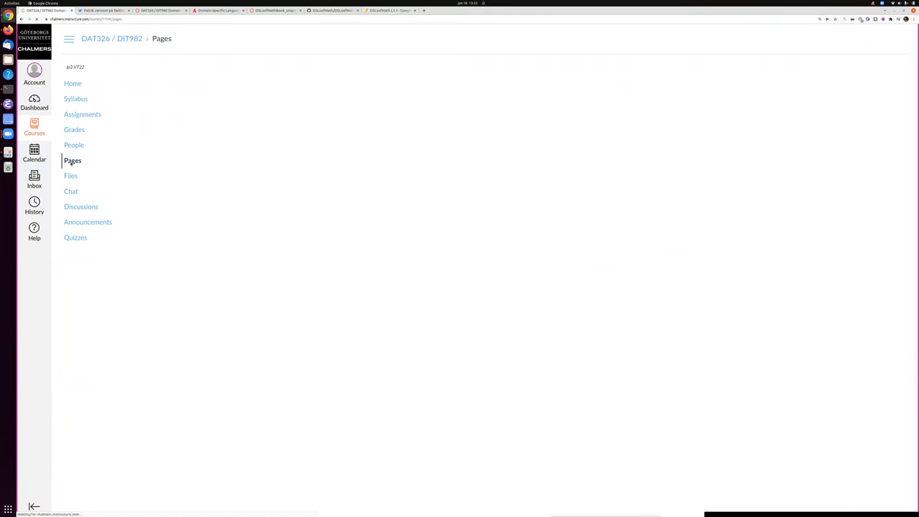
click(72, 160)
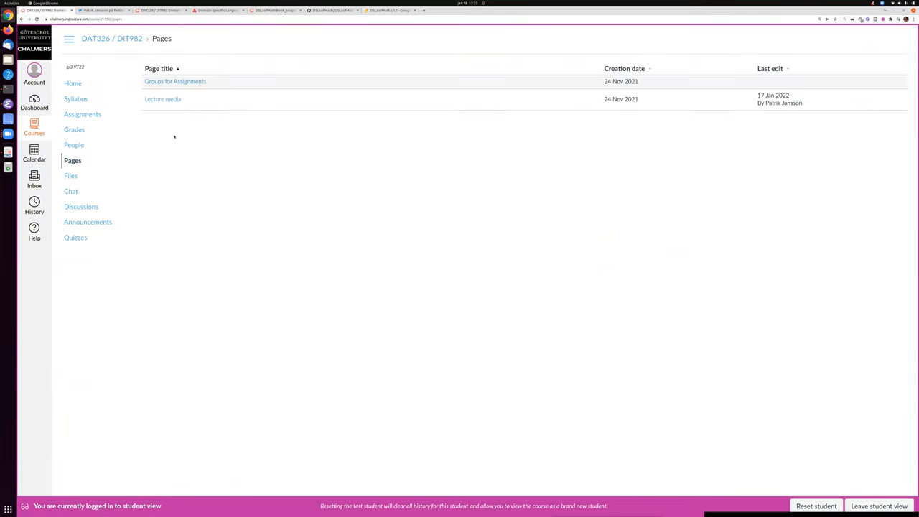
mouse_move(162, 99)
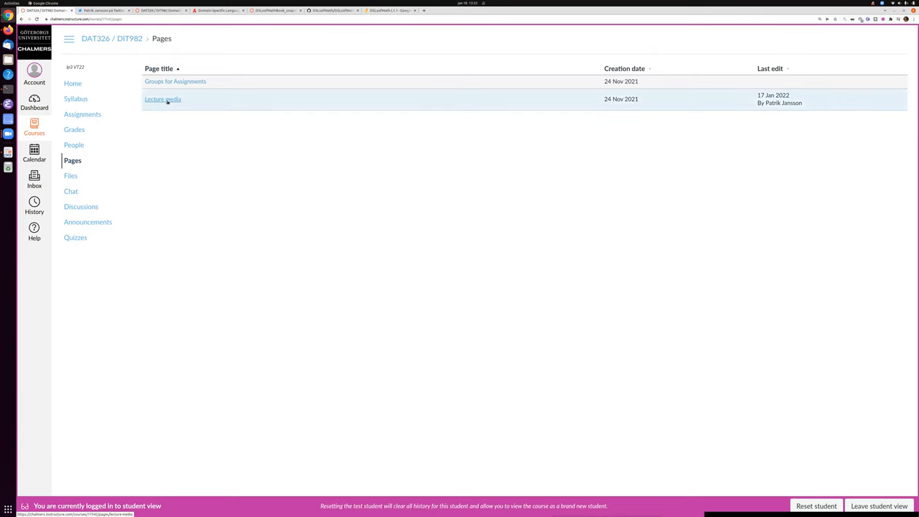
click(162, 99)
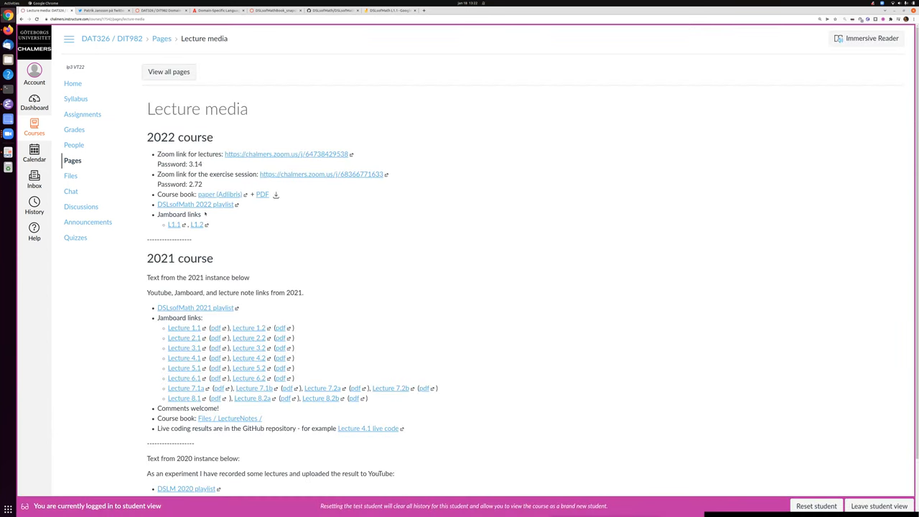
mouse_move(251, 183)
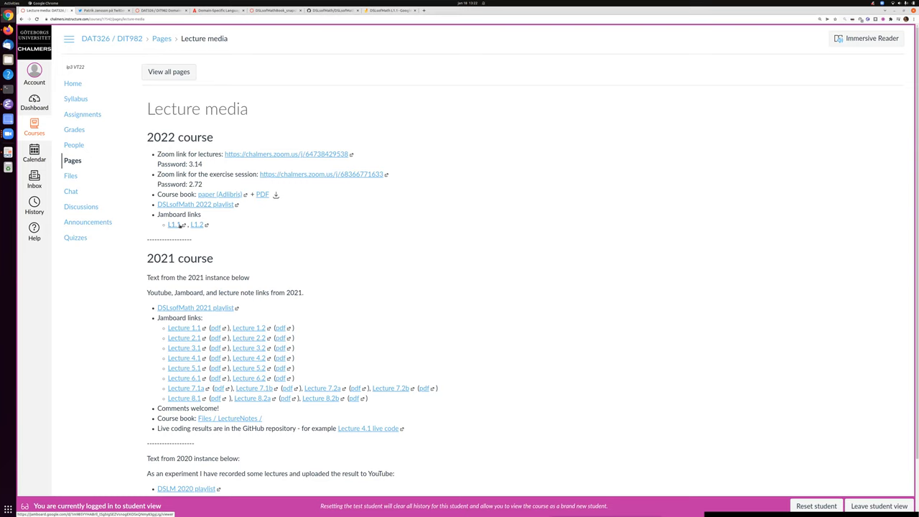
mouse_move(261, 227)
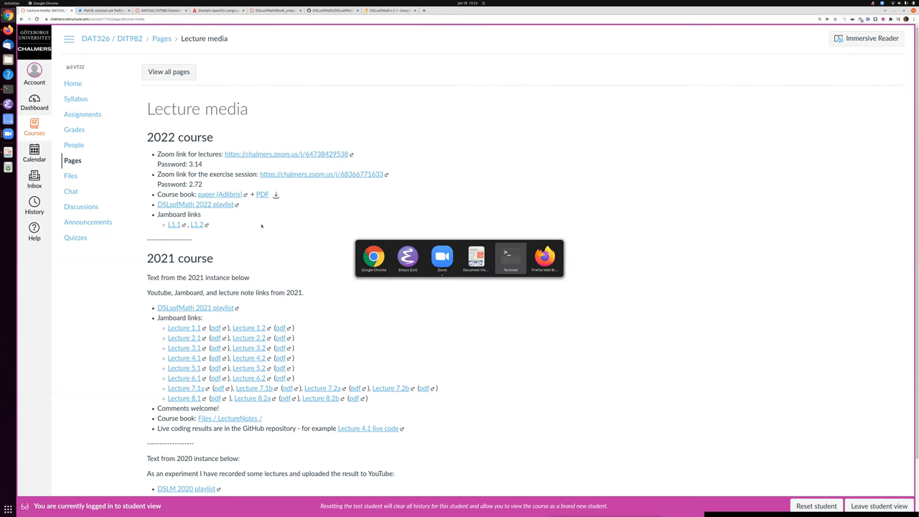
Switch to the W1 overview notes in Emacs and expand the Examination heading.
click(408, 258)
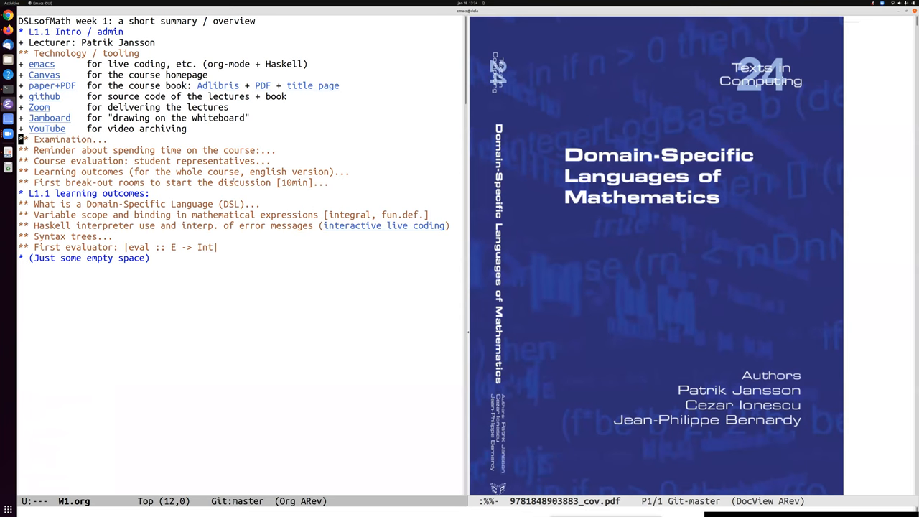
click(23, 139)
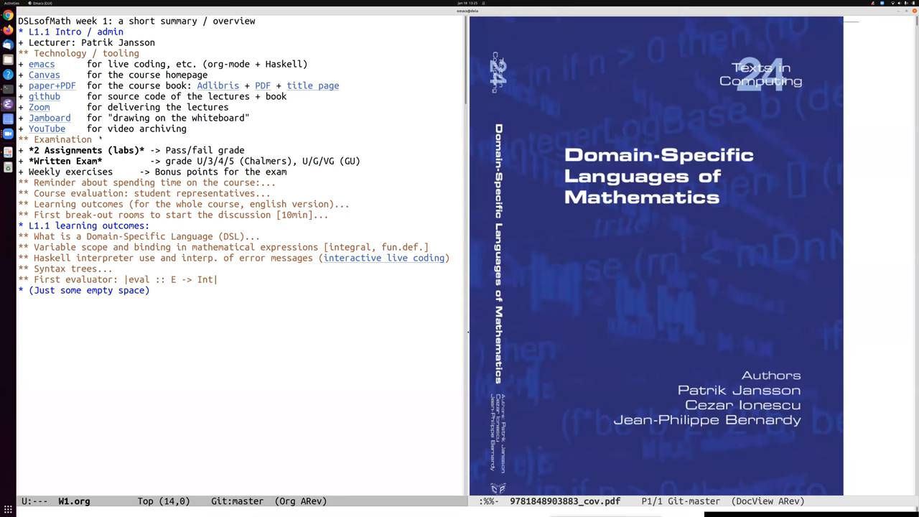
key(Up)
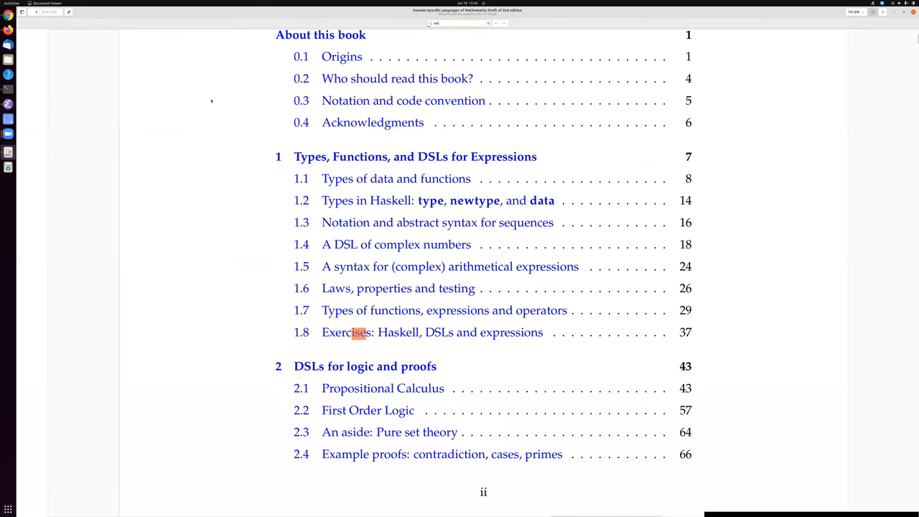
Jump to chapter 1's Exercises section and page through the book toward the index.
click(430, 331)
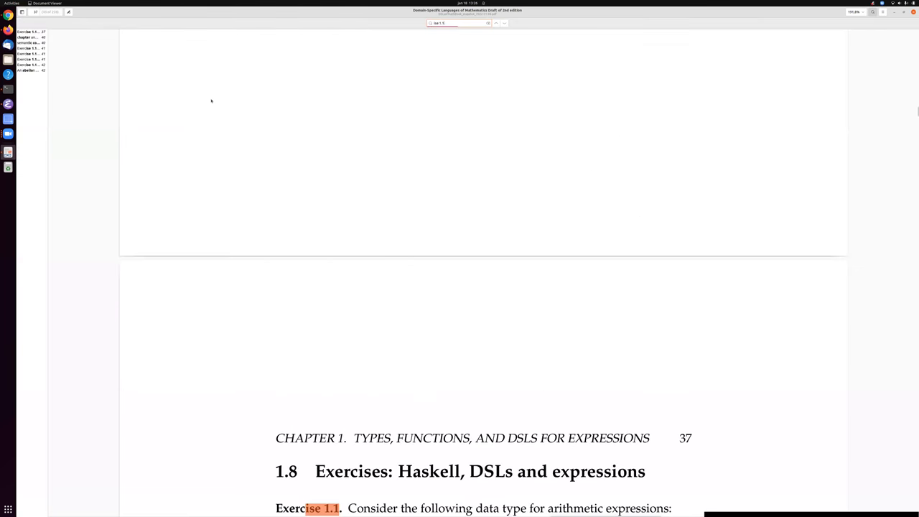
scroll(down, 3)
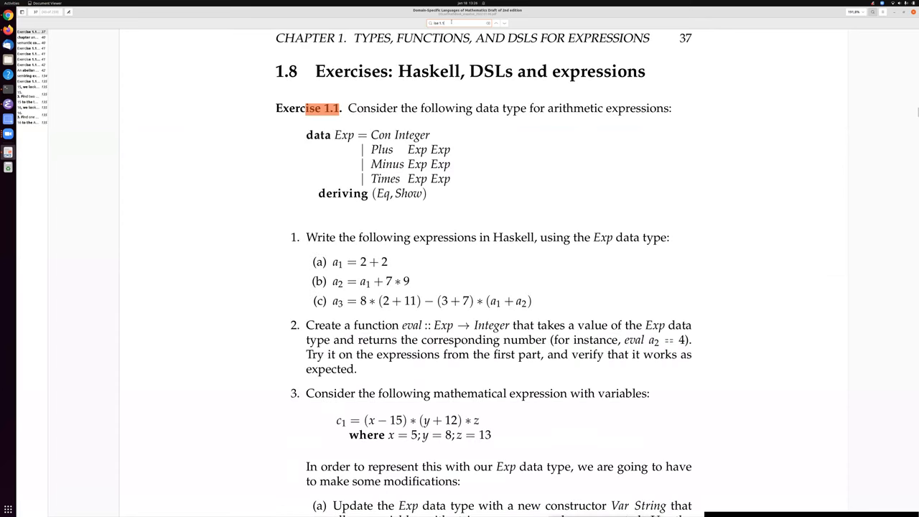
scroll(down, 3)
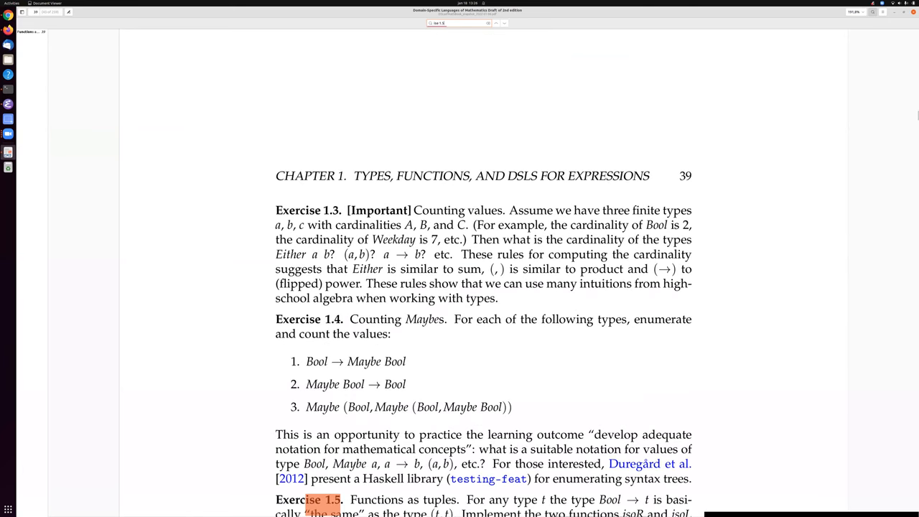
scroll(down, 3)
text(DSL)
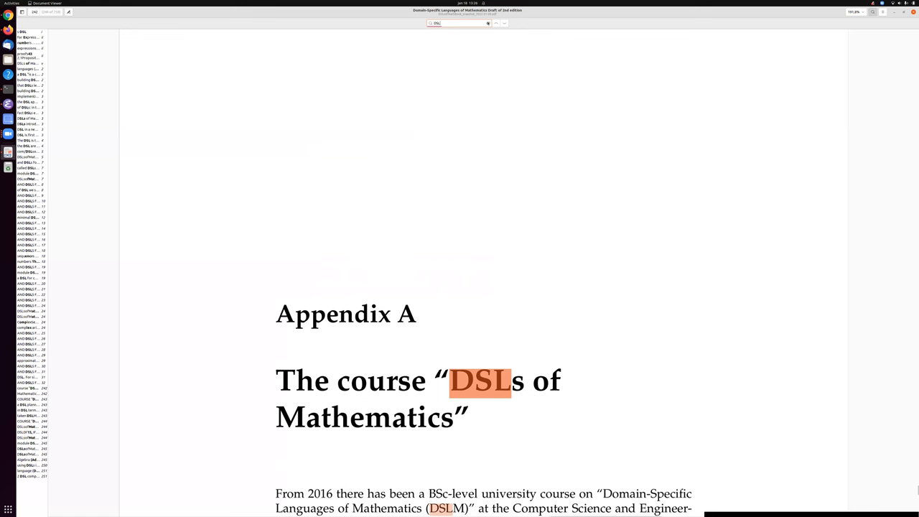
scroll(down, 3)
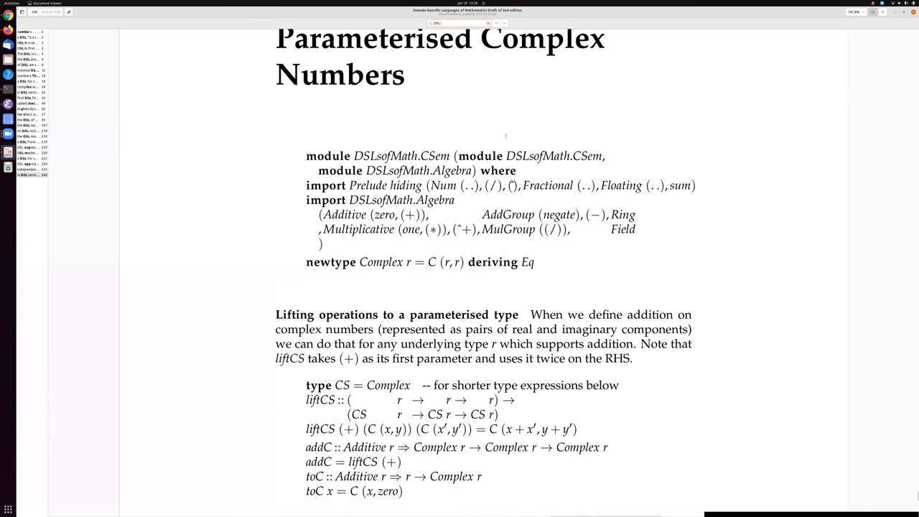
scroll(down, 3)
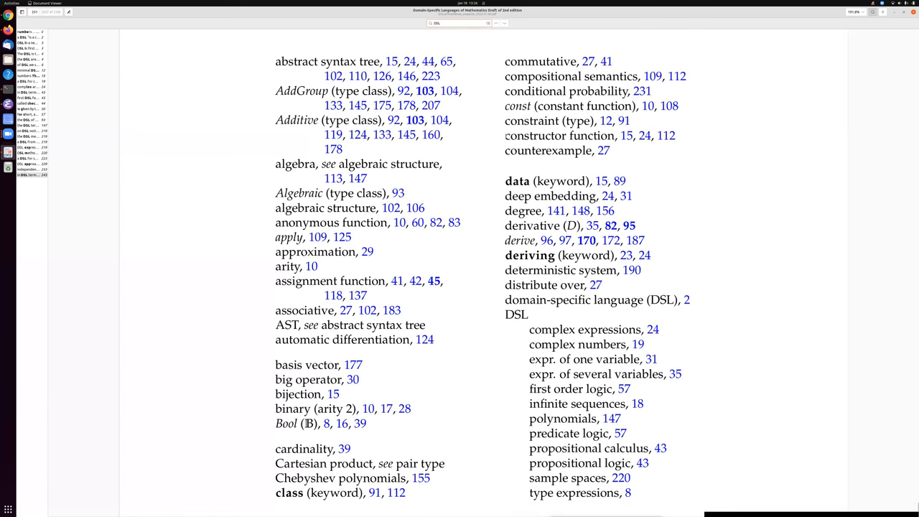
scroll(up, 3)
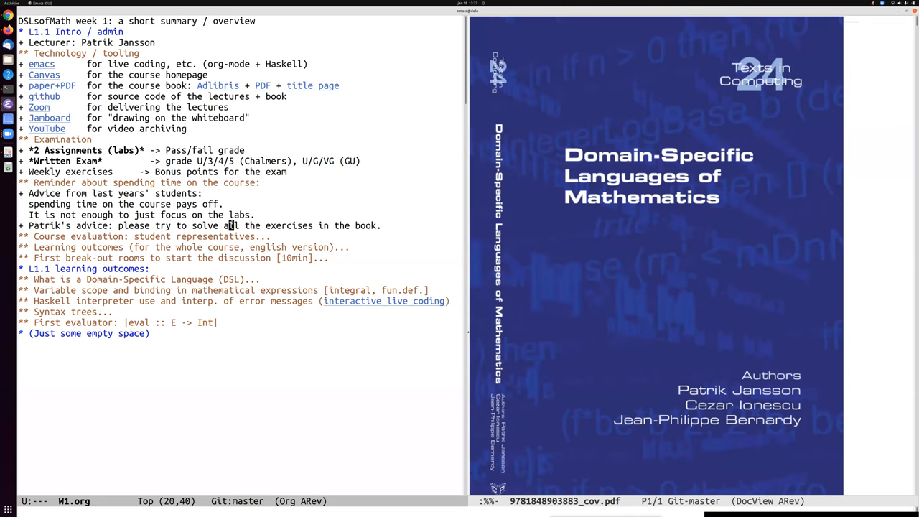
Return to the top of the W1.org notes in Emacs beside the book cover.
key(Home)
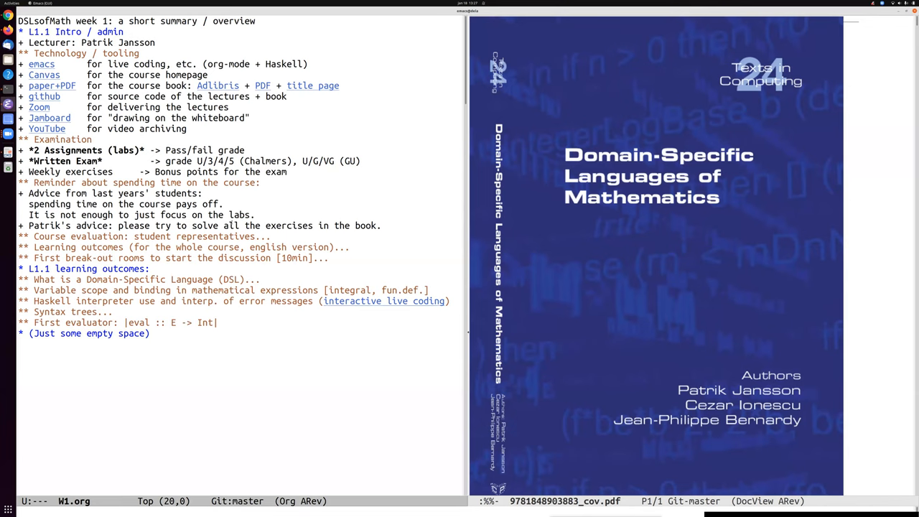
Move down to the Course evaluation and Learning outcomes headings and expand their subtrees.
key(down)
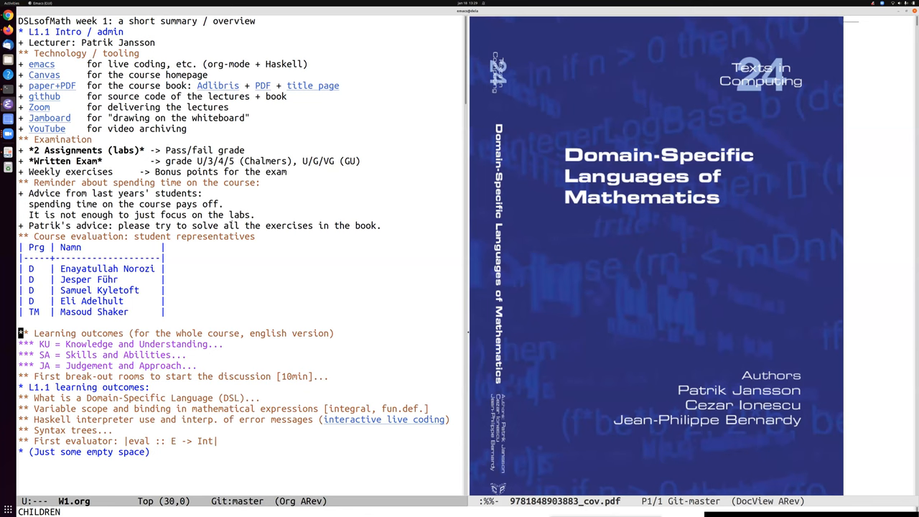
Unfold the 'KU = Knowledge and Understanding' heading to list KU.DSL, KU.Org and KU.Explain.
scroll(down, 3)
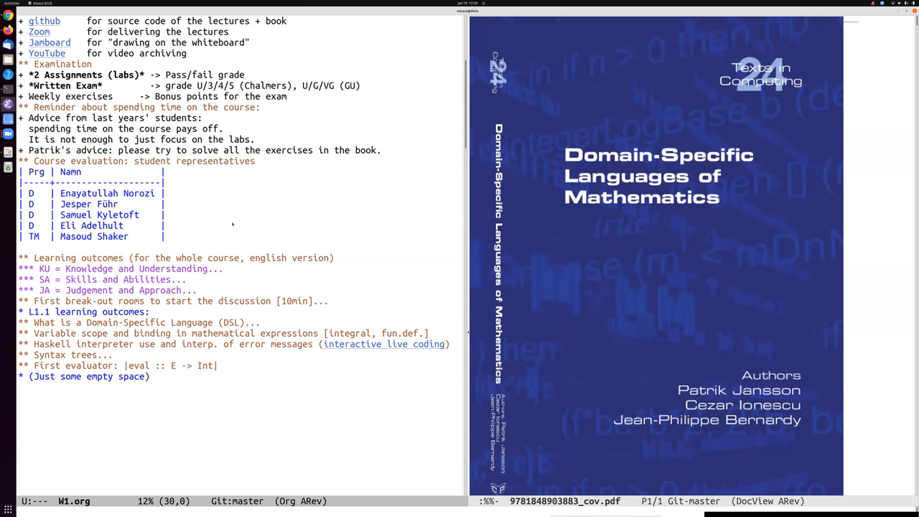
key(Right)
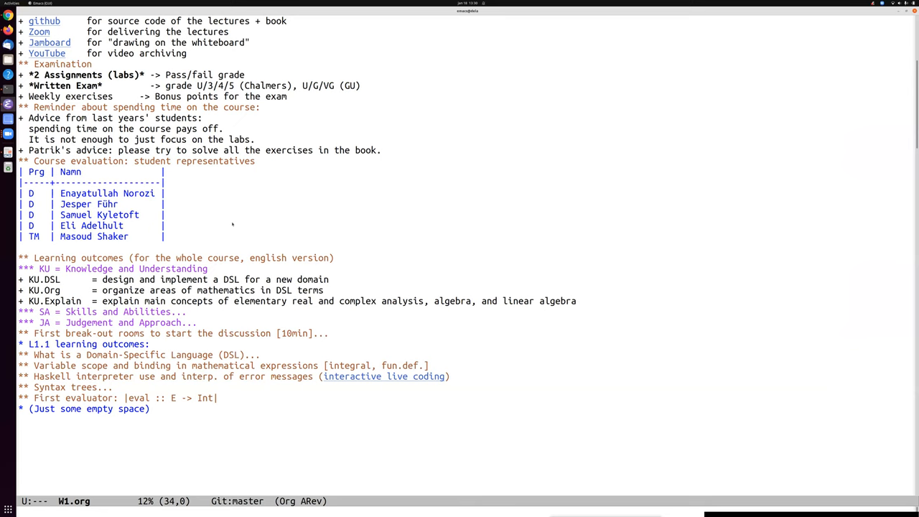
key(down)
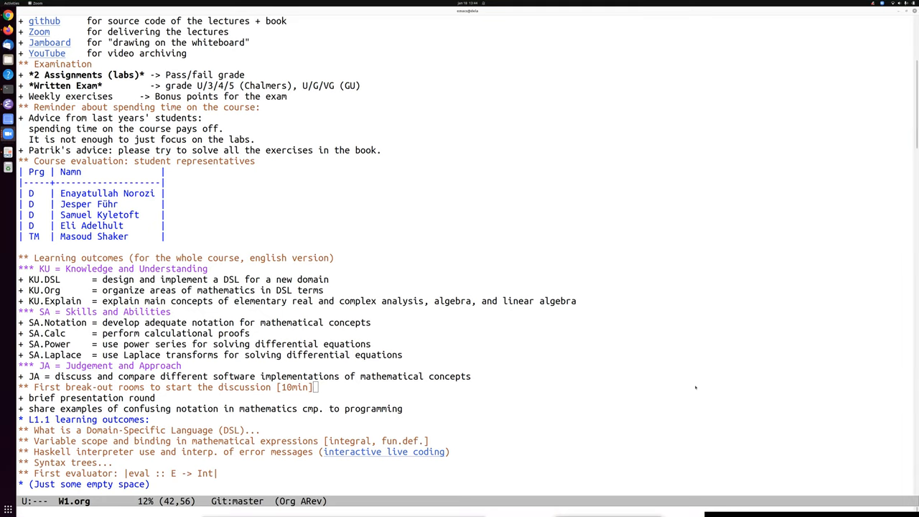
mouse_move(692, 297)
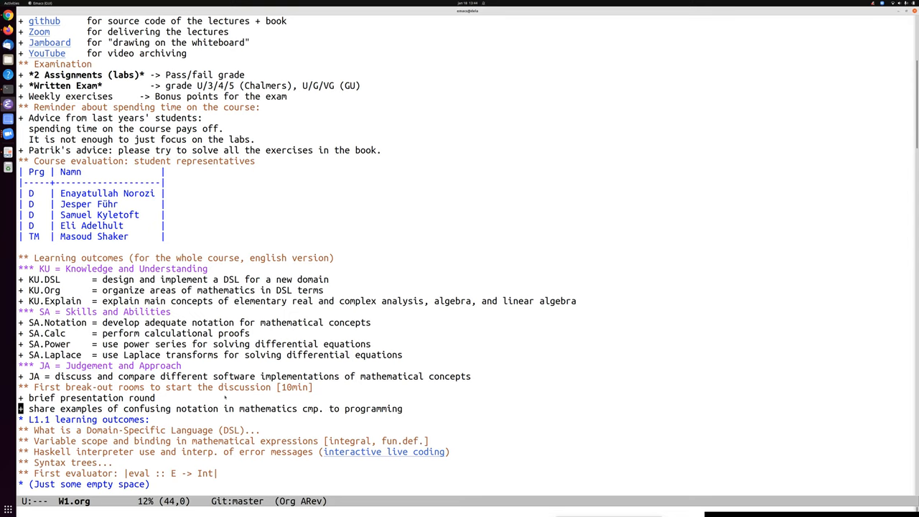
scroll(down, 3)
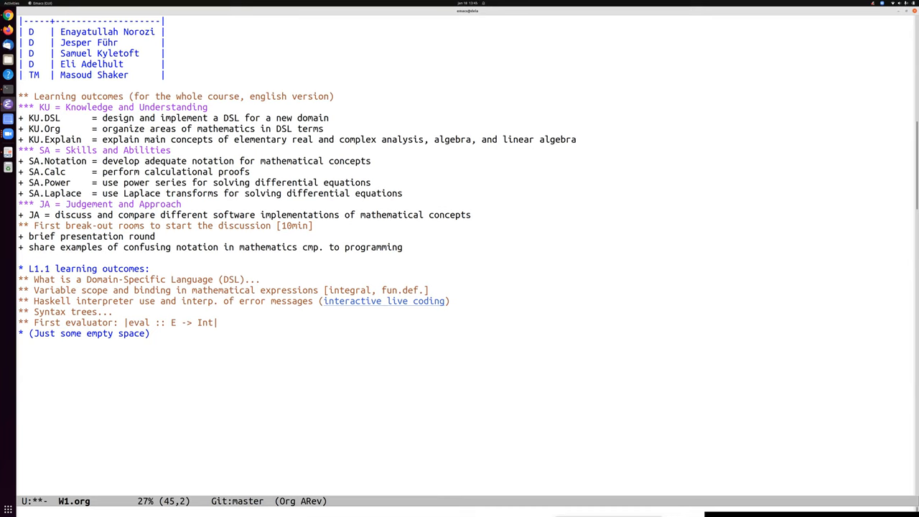
Add 'd/dx??', 'integral' and 'geometry / algebra' as notation examples under the break-out item.
text(d/dx)
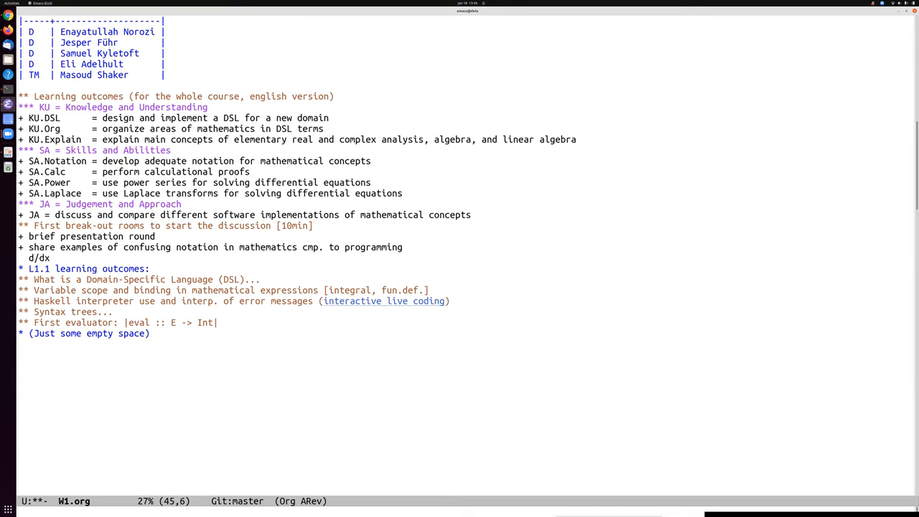
text(??)
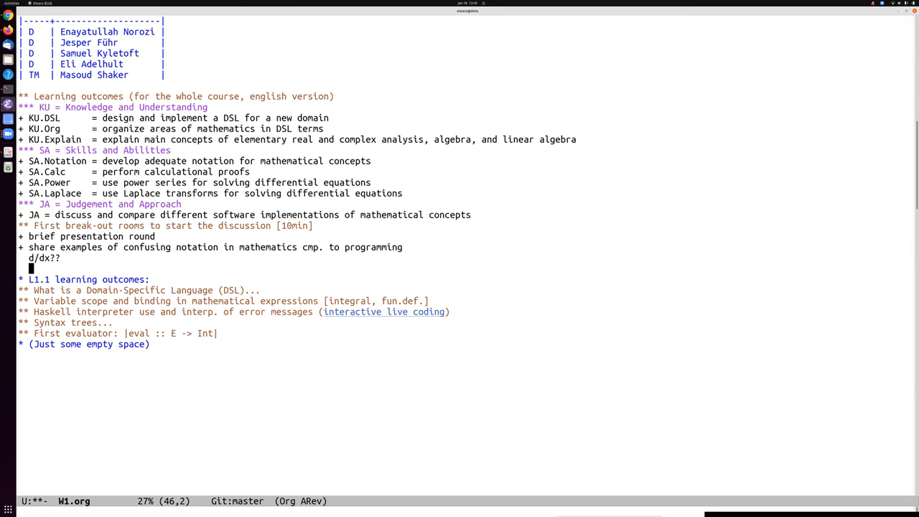
text(integarl)
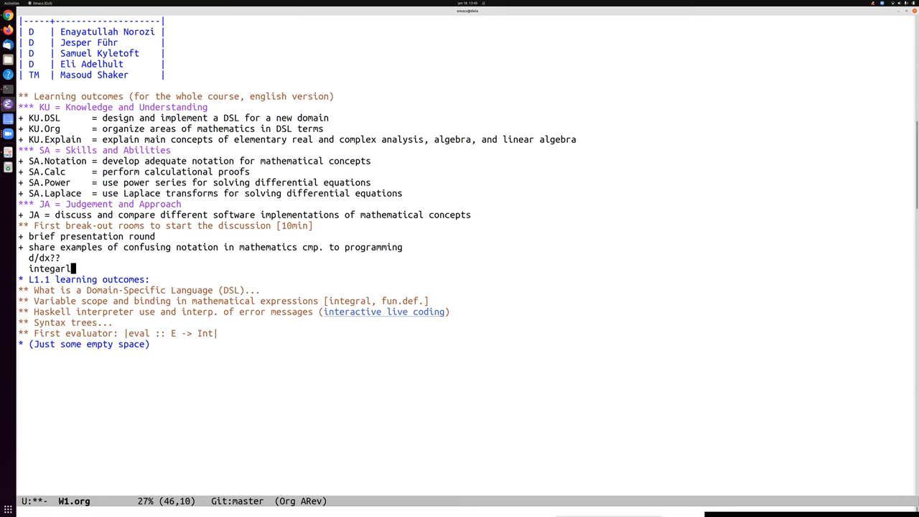
key(Return)
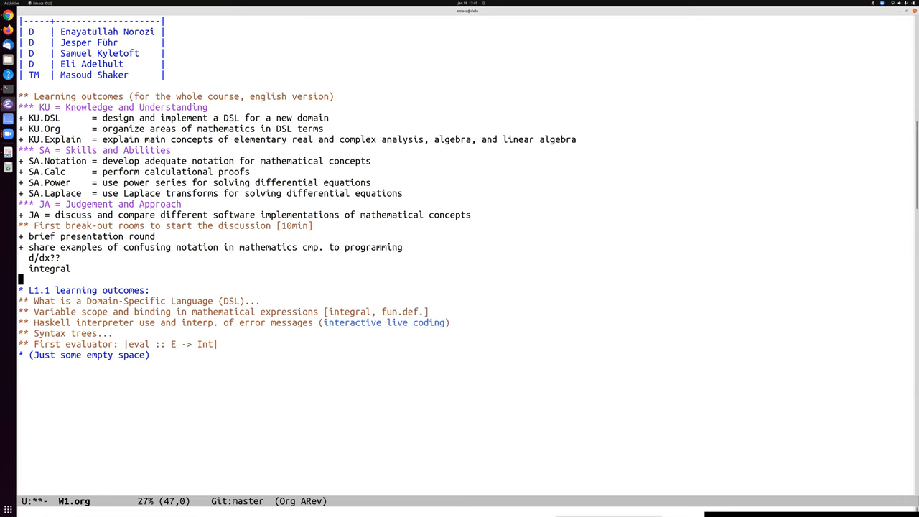
text(geometry /()
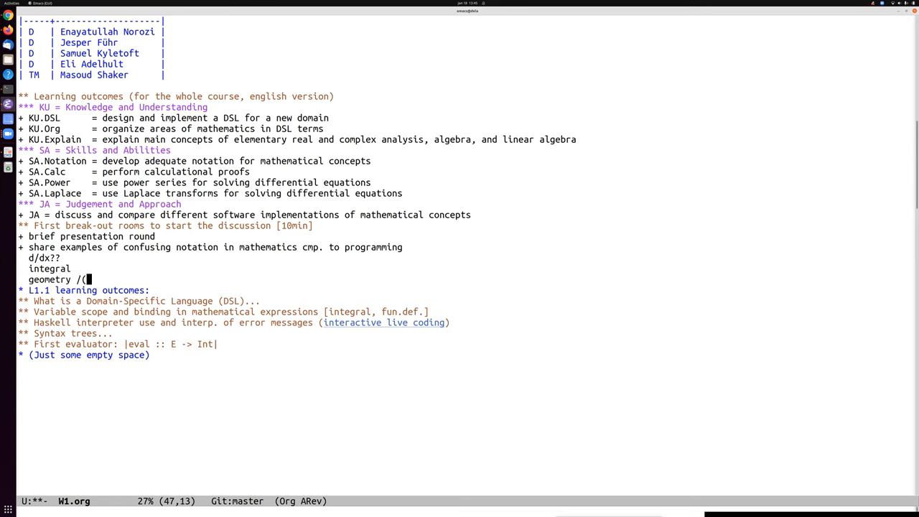
text(algebr)
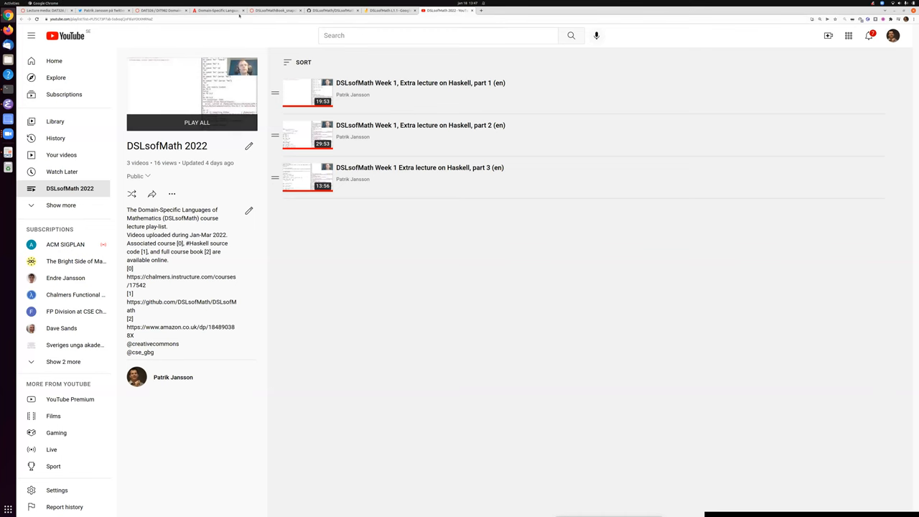
On the Jamboard, begin a second line '= ∫ from x to 2x' restating f(x) with integrand t² dt.
click(390, 10)
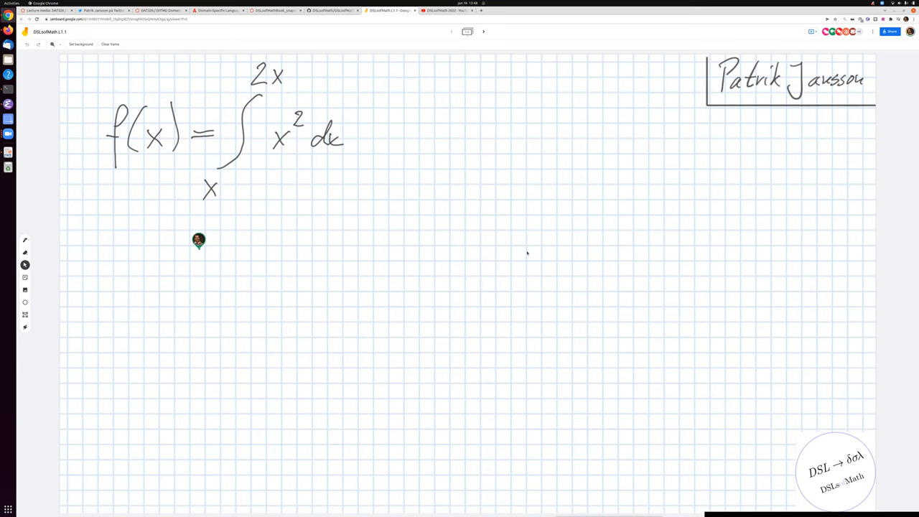
drag(200, 250, 222, 255)
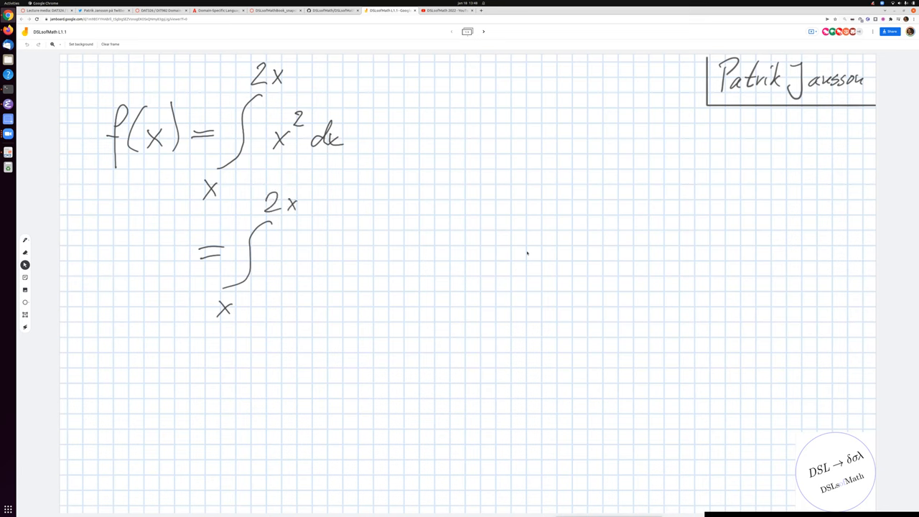
drag(301, 244, 313, 269)
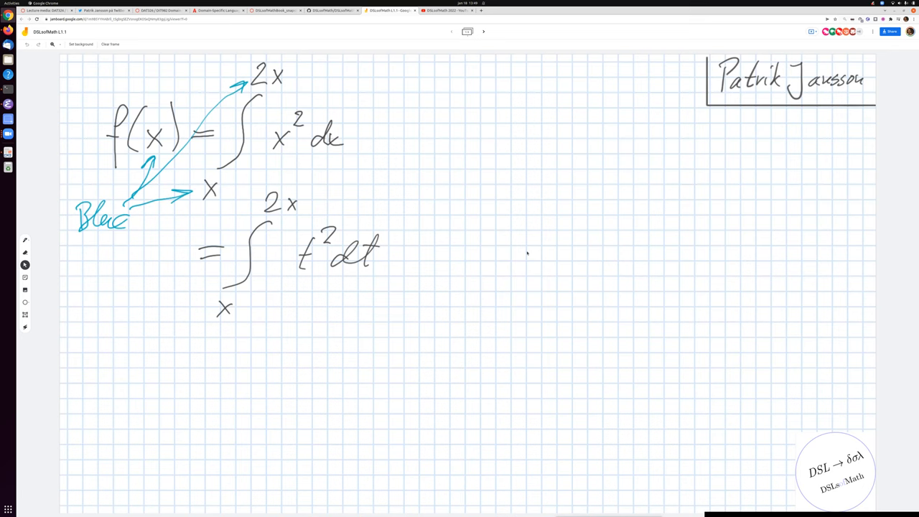
Draw red arrows pointing at dx and label them with the word 'red'.
drag(438, 169, 287, 155)
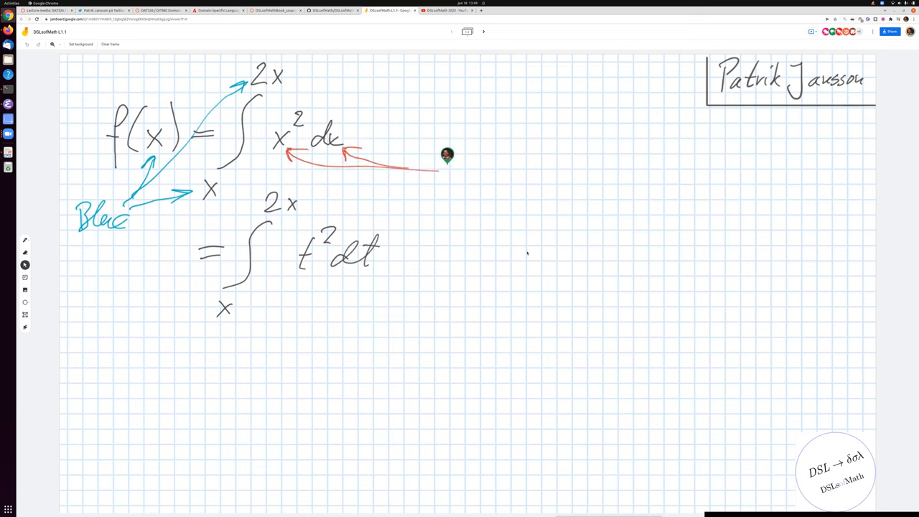
drag(445, 165, 514, 151)
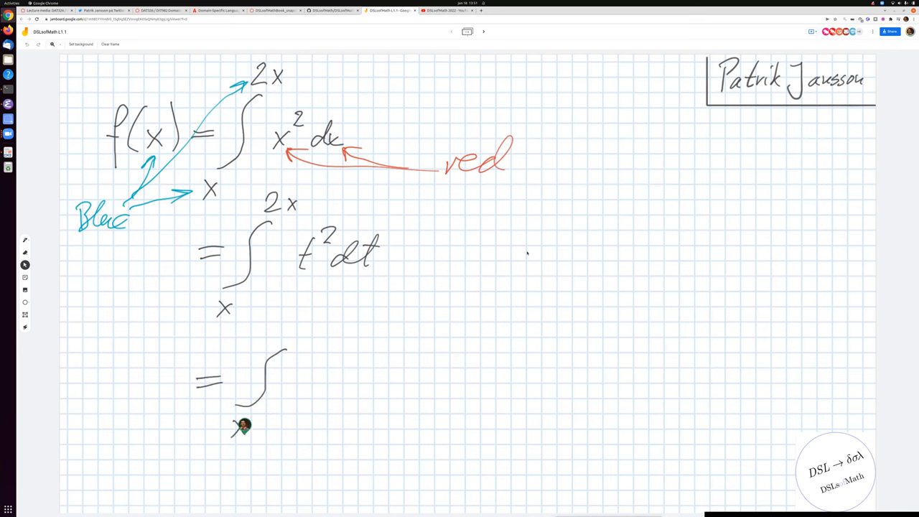
Handwrite '= ∫ from x to 2x sq' with 'where sq x = x²' and 'sq t = t²' beside it.
drag(244, 424, 309, 330)
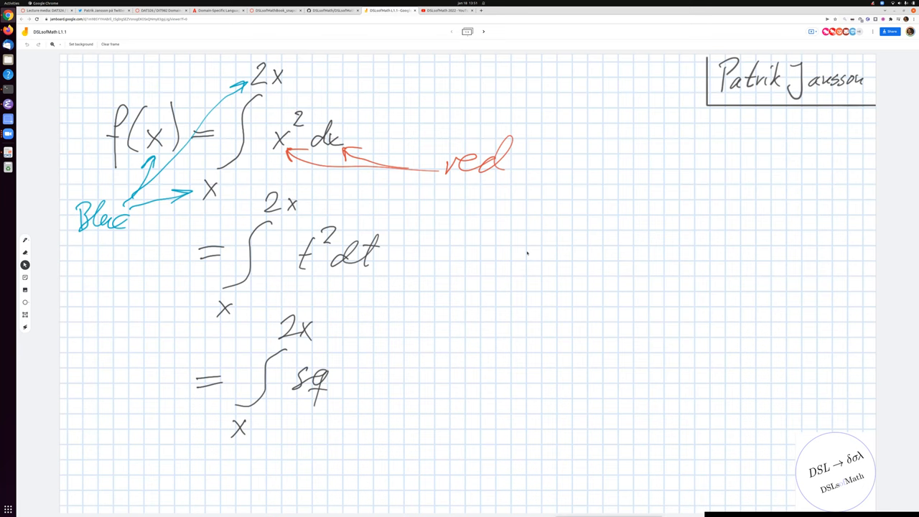
drag(438, 380, 677, 376)
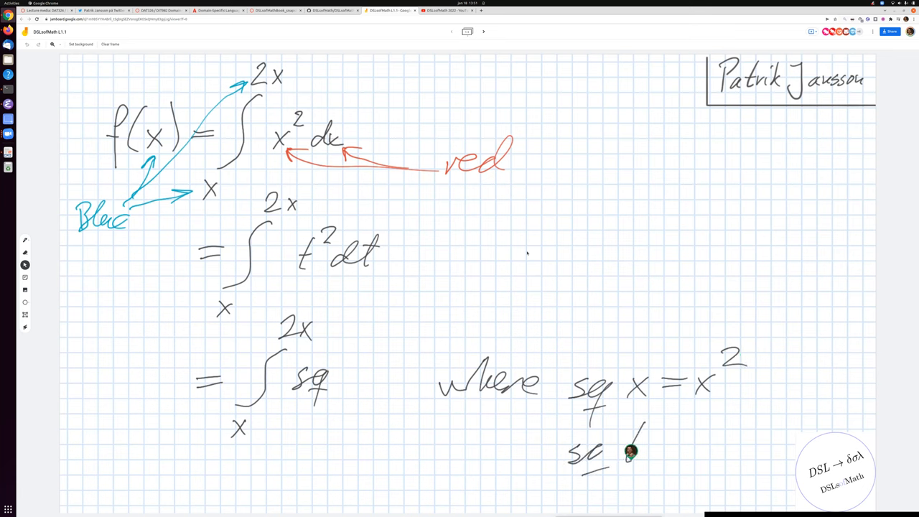
drag(624, 445, 711, 445)
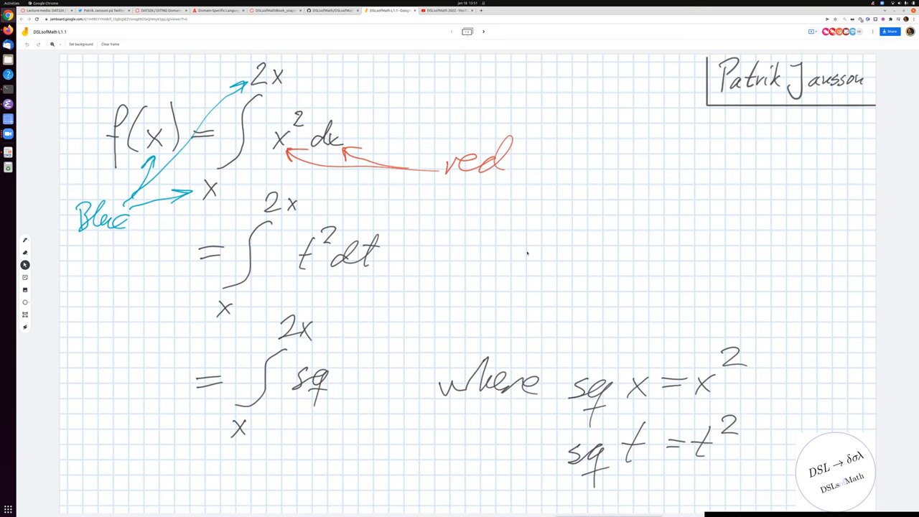
drag(290, 366, 337, 356)
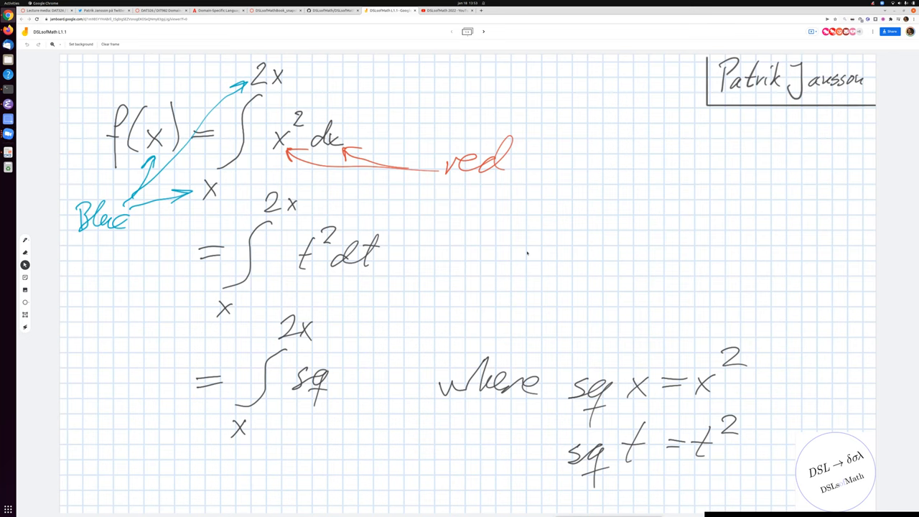
mouse_move(488, 60)
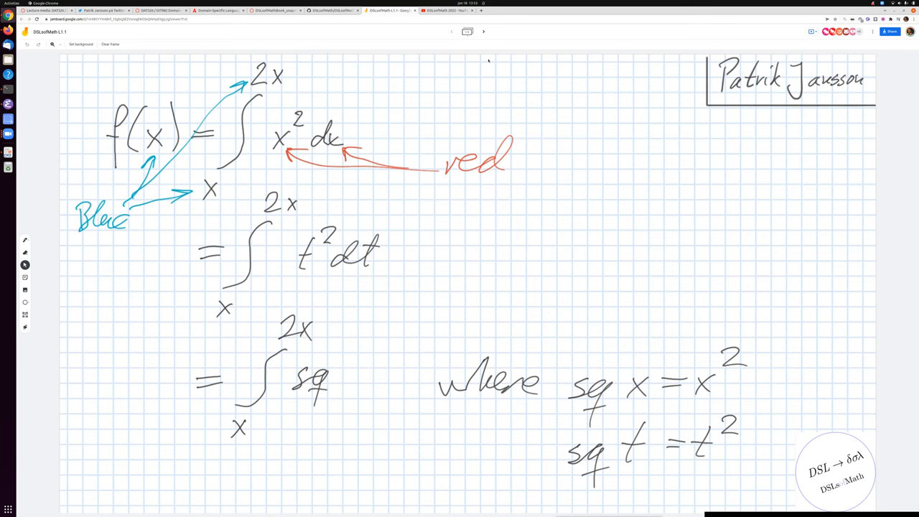
On a fresh page, handwrite 'B = Bool = {F, T}' beneath the f : R→R line.
click(482, 32)
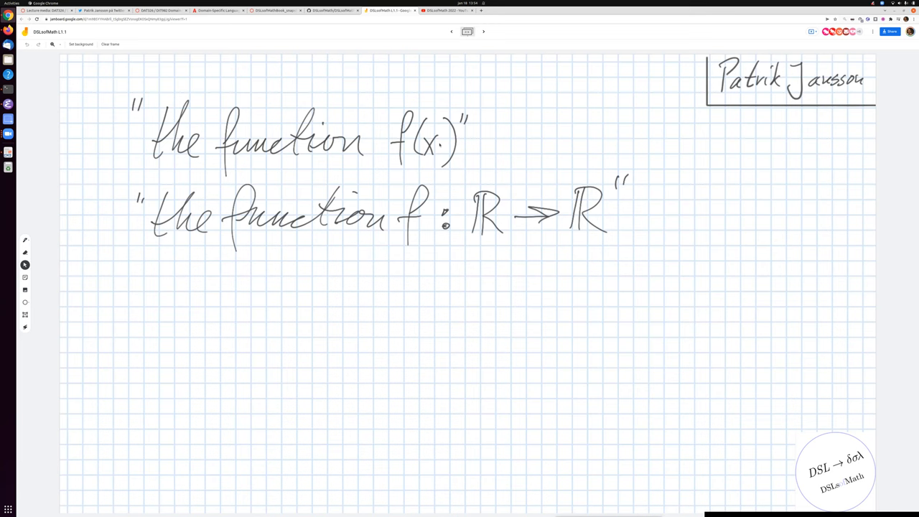
drag(404, 108, 405, 115)
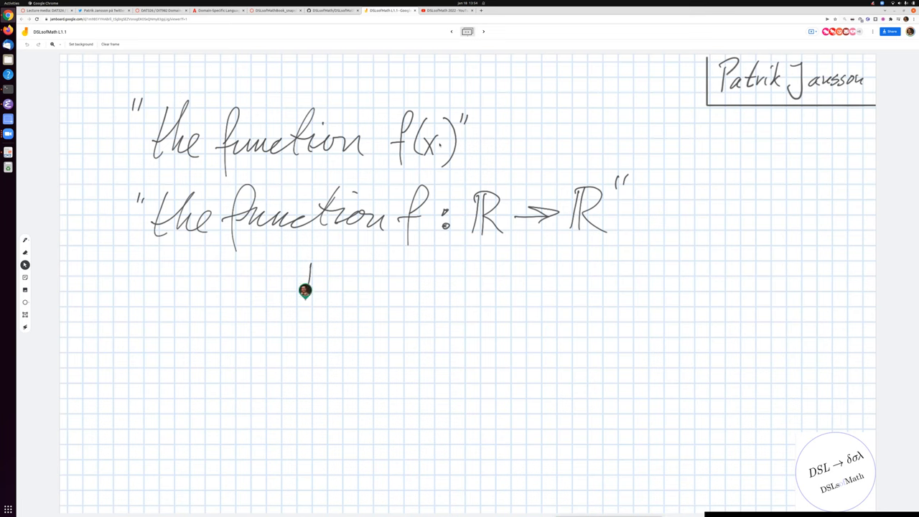
drag(308, 273, 431, 275)
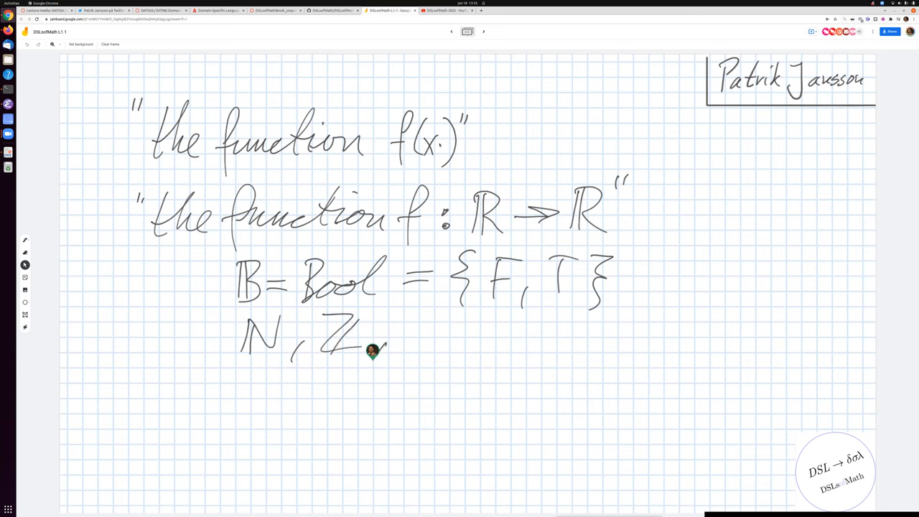
Handwrite the list 'N, Z, Q, R, C' with '-- base types' beside it.
drag(373, 341, 387, 359)
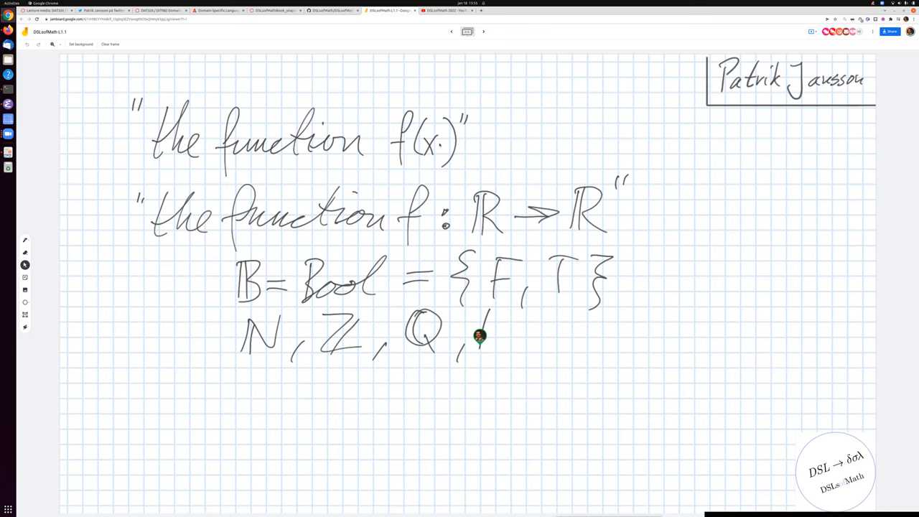
drag(488, 337, 563, 327)
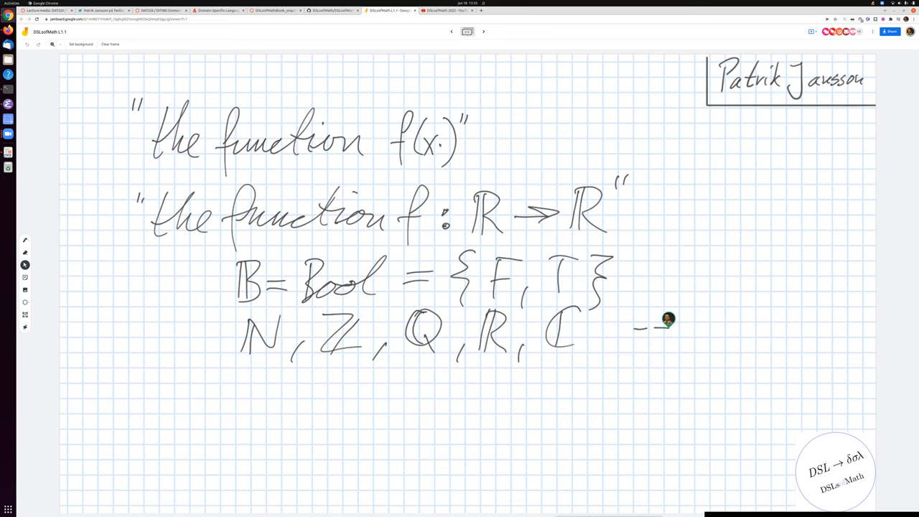
drag(689, 330, 747, 330)
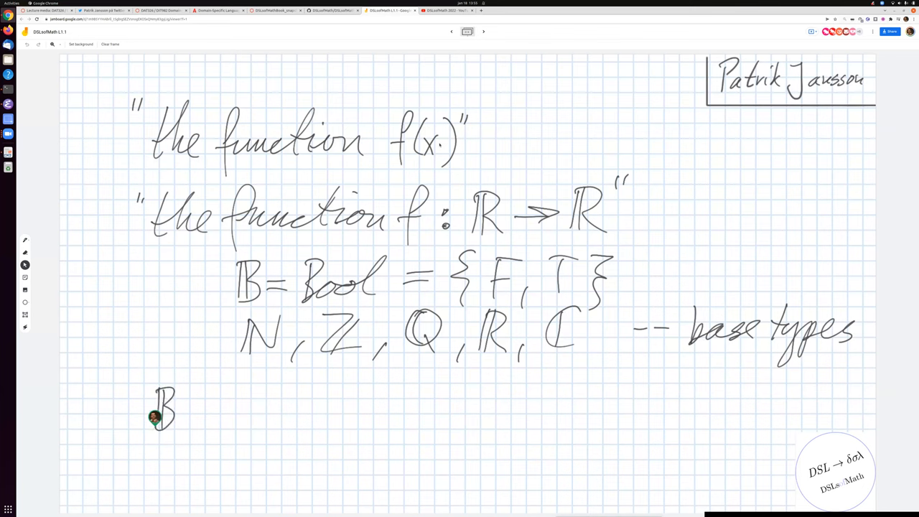
Handwrite 'B → B = {' on the next line as a function type.
drag(179, 410, 251, 411)
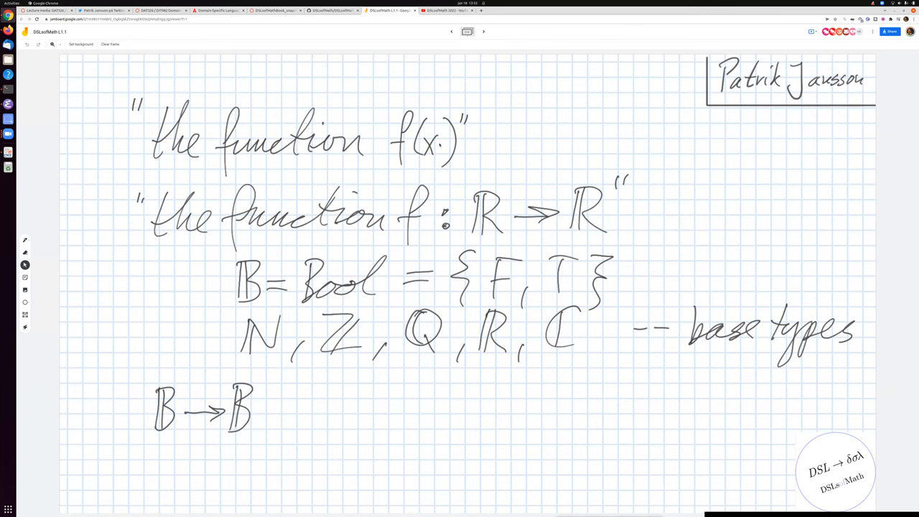
drag(280, 402, 345, 423)
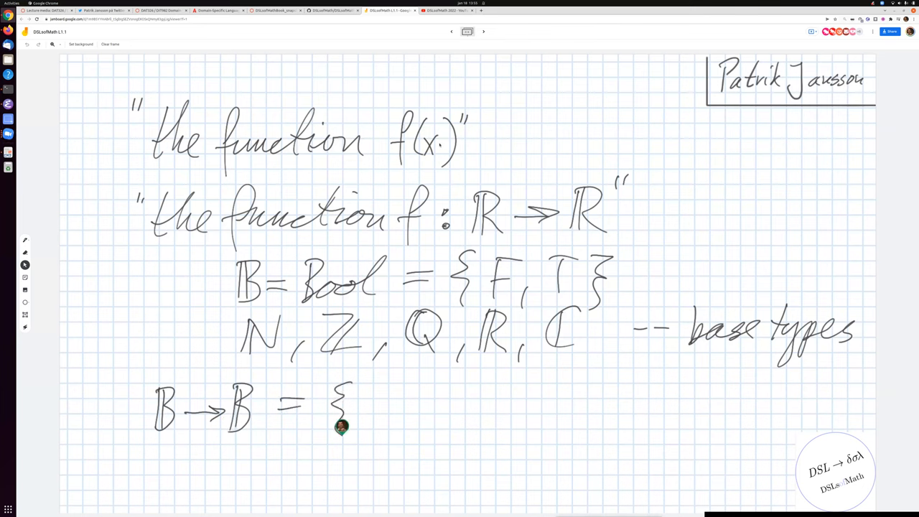